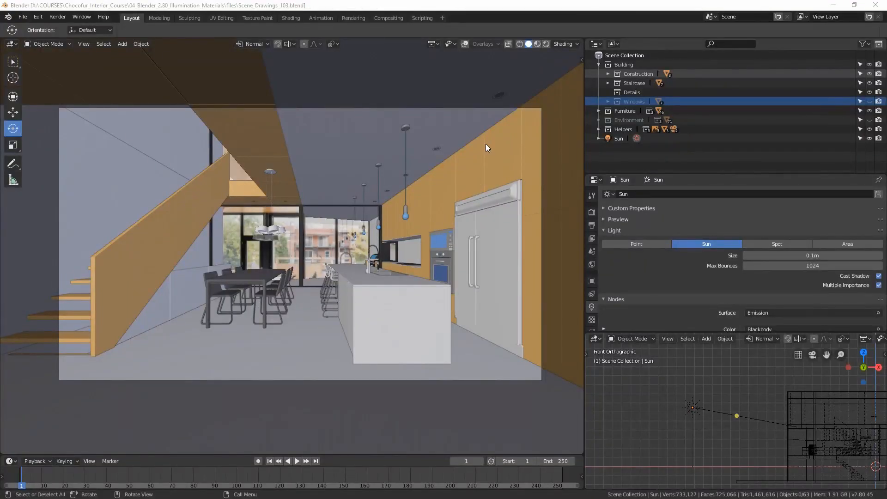
mouse_move(378, 152)
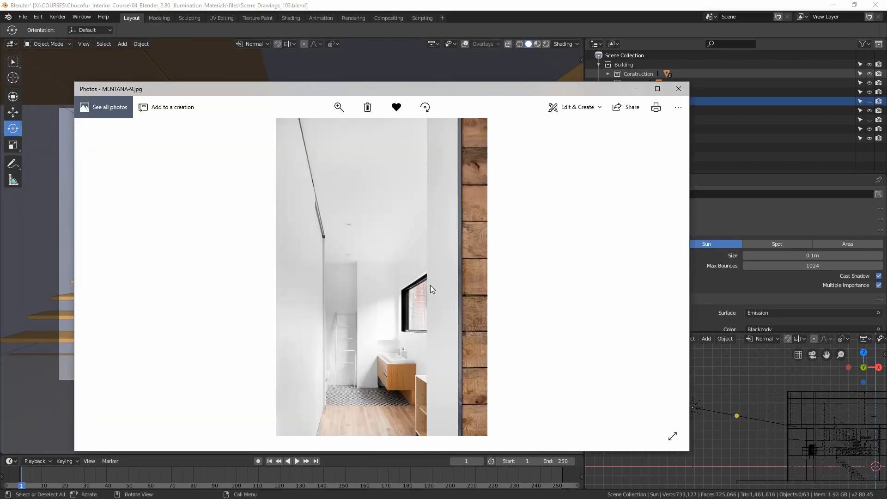
- Enlarge the Photos viewer, zoom into the bathroom reference and step on to the dining-area photo
left_click(656, 89)
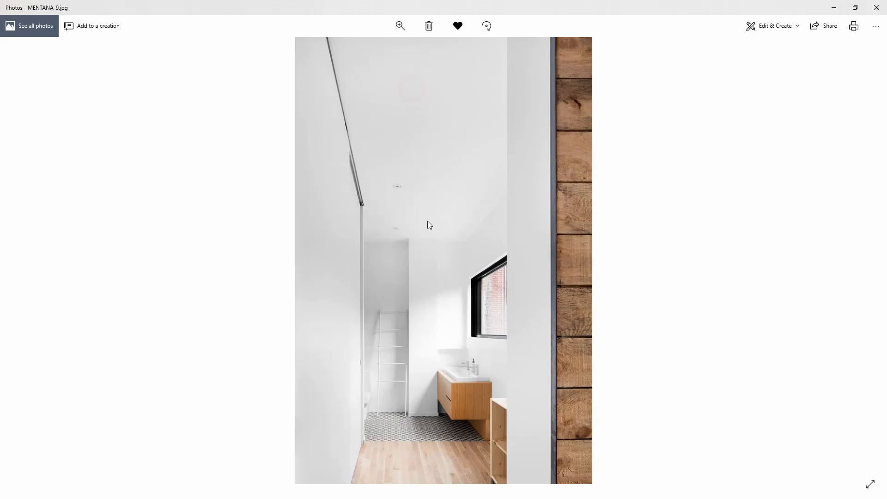
left_click(399, 26)
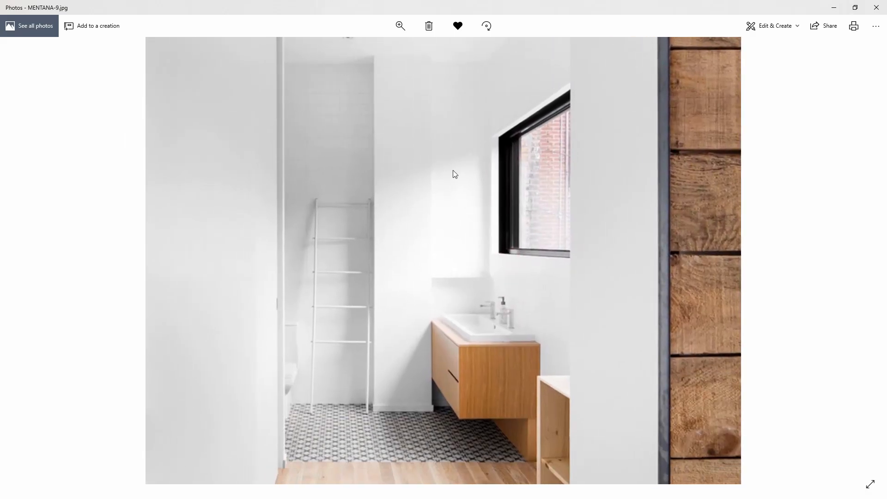
mouse_move(474, 187)
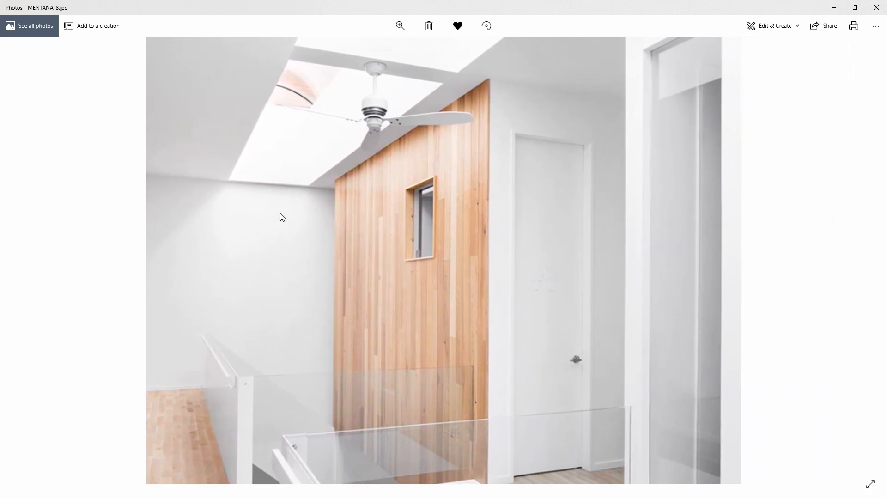
mouse_move(236, 194)
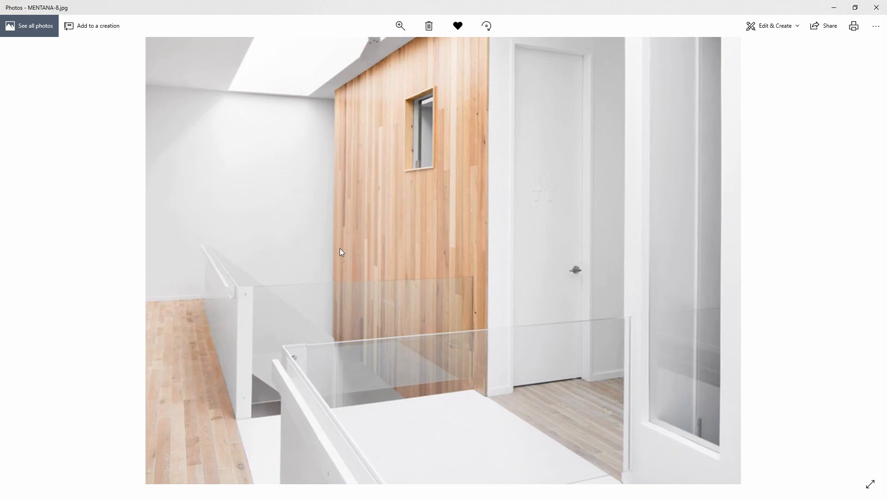
key("Left")
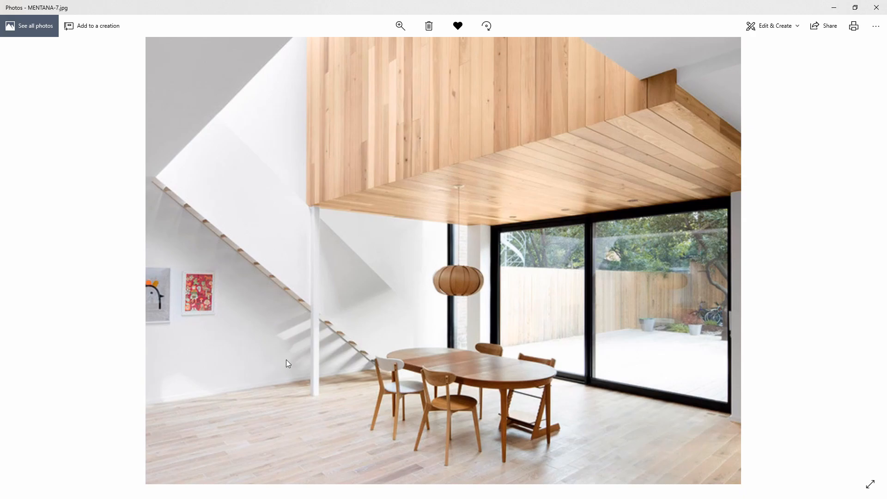
mouse_move(440, 331)
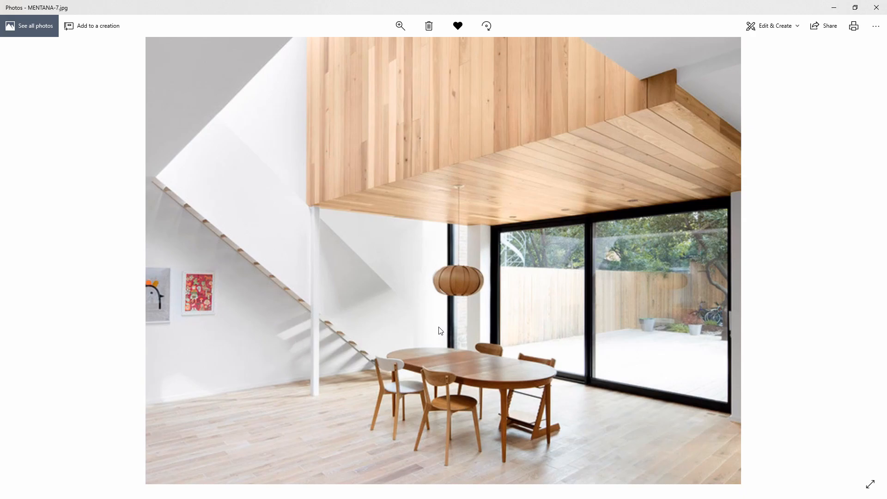
mouse_move(317, 331)
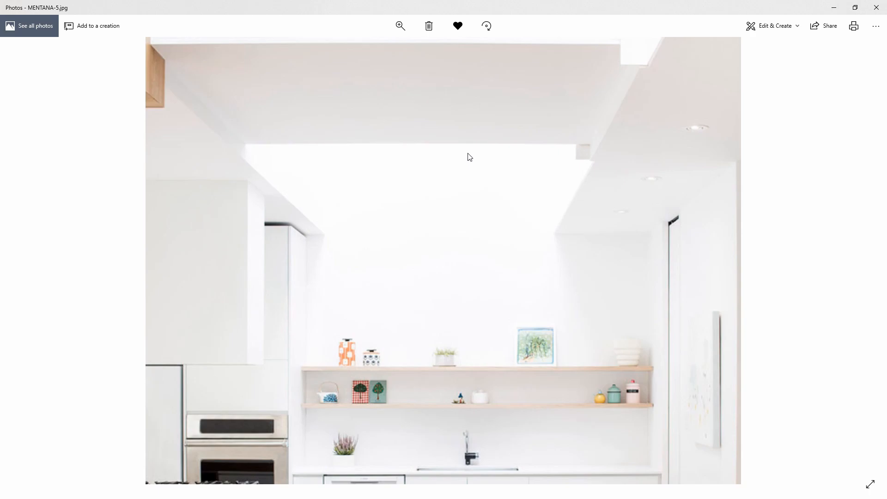
mouse_move(318, 247)
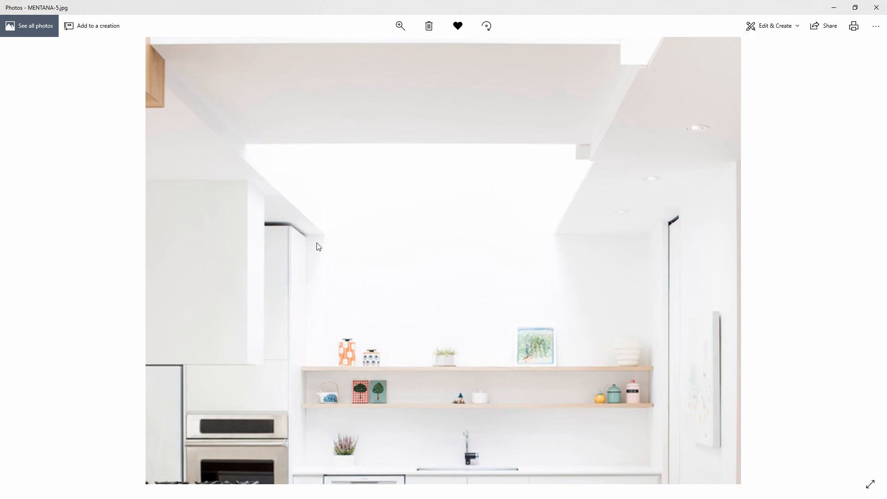
mouse_move(560, 241)
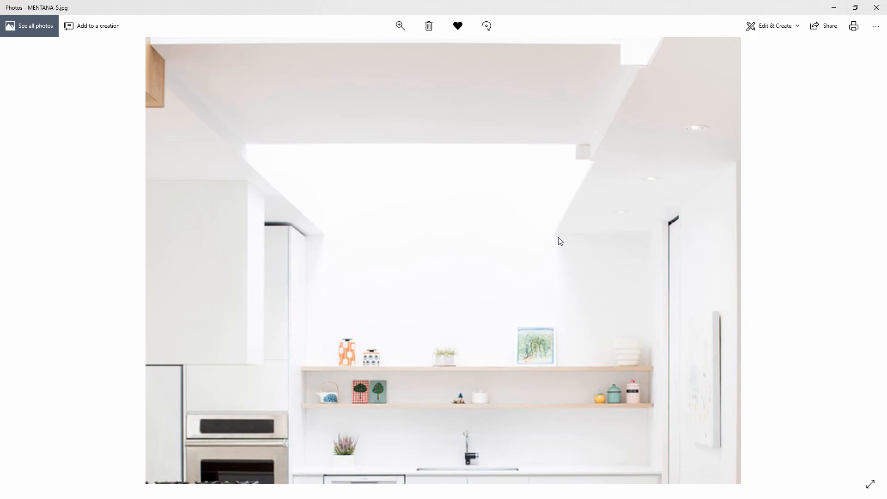
mouse_move(631, 281)
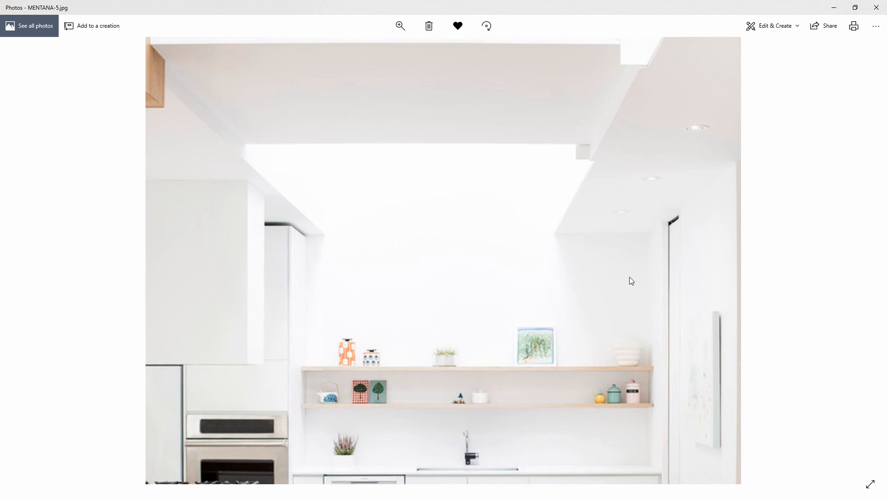
mouse_move(522, 179)
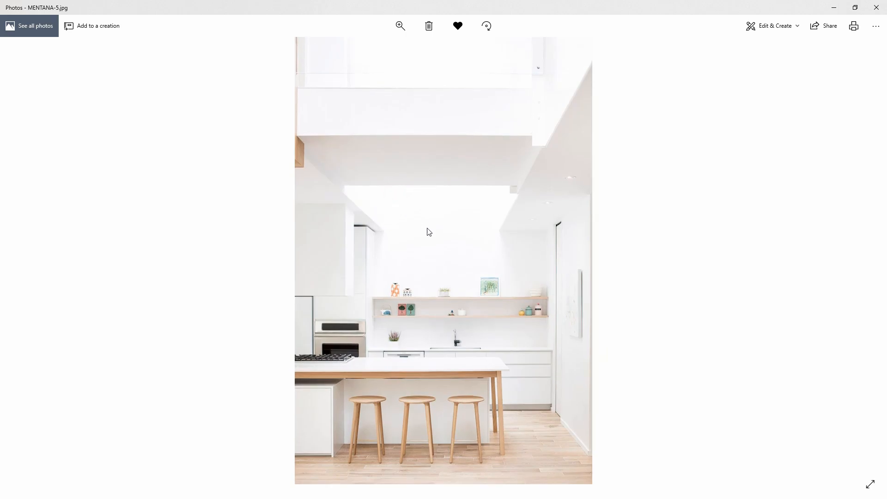
mouse_move(385, 236)
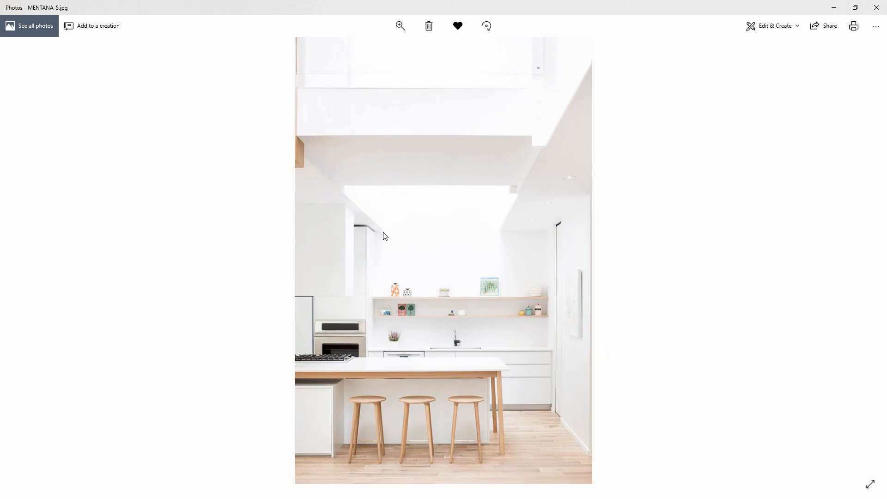
mouse_move(519, 256)
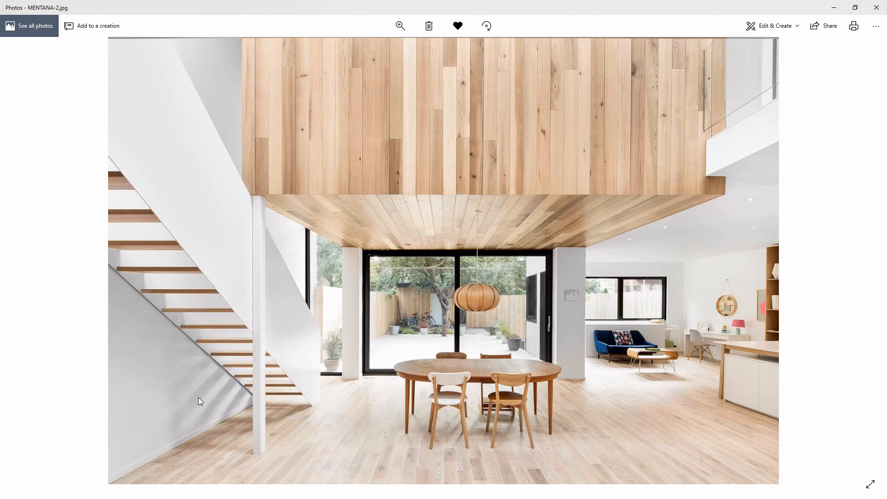
mouse_move(355, 380)
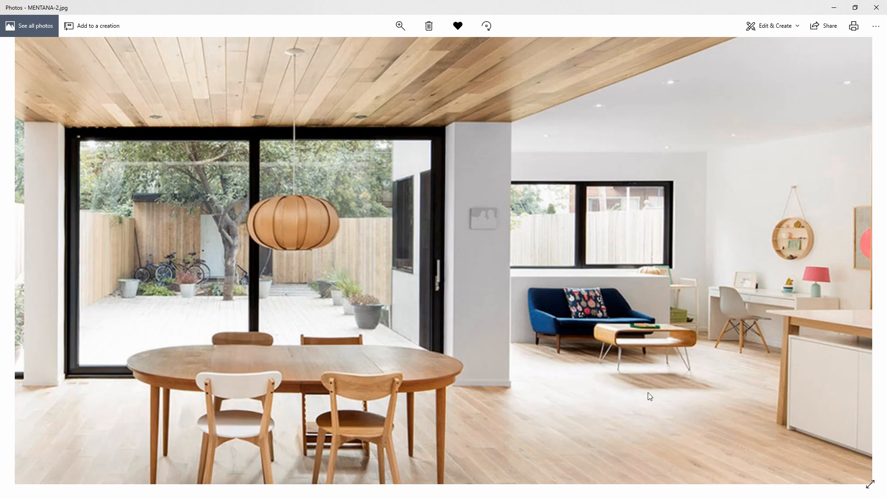
mouse_move(657, 386)
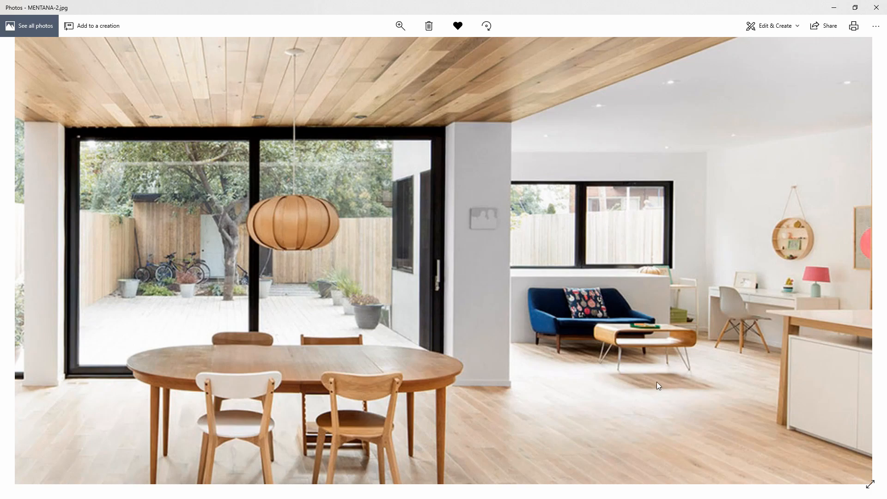
mouse_move(579, 217)
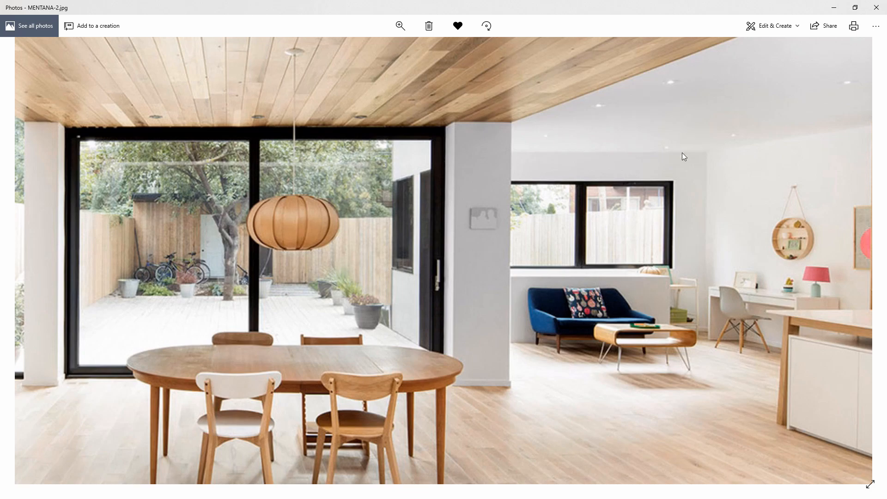
mouse_move(485, 393)
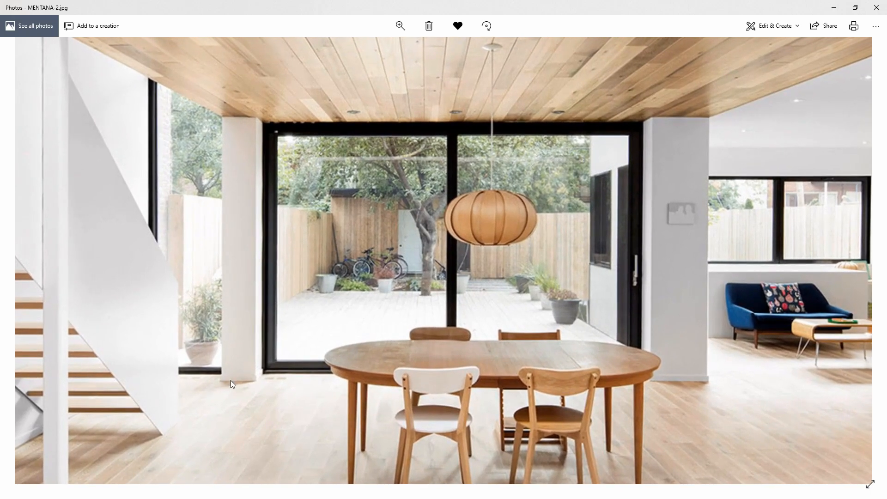
mouse_move(267, 262)
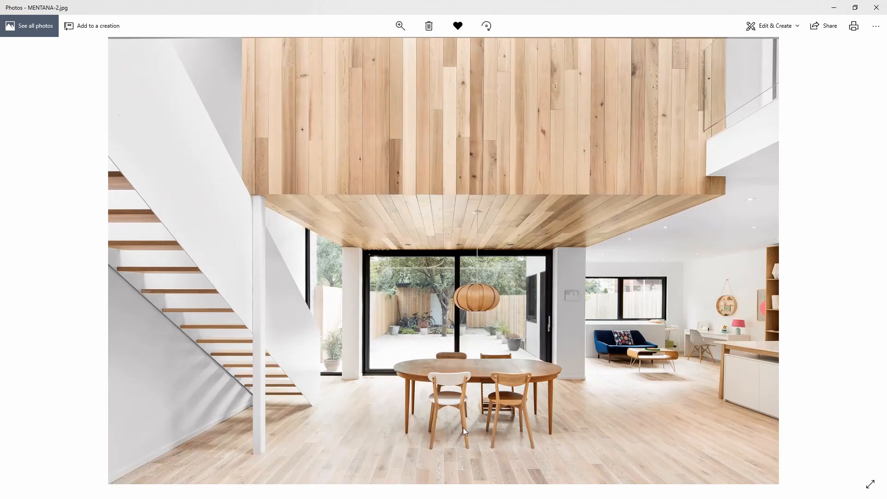
left_click(400, 26)
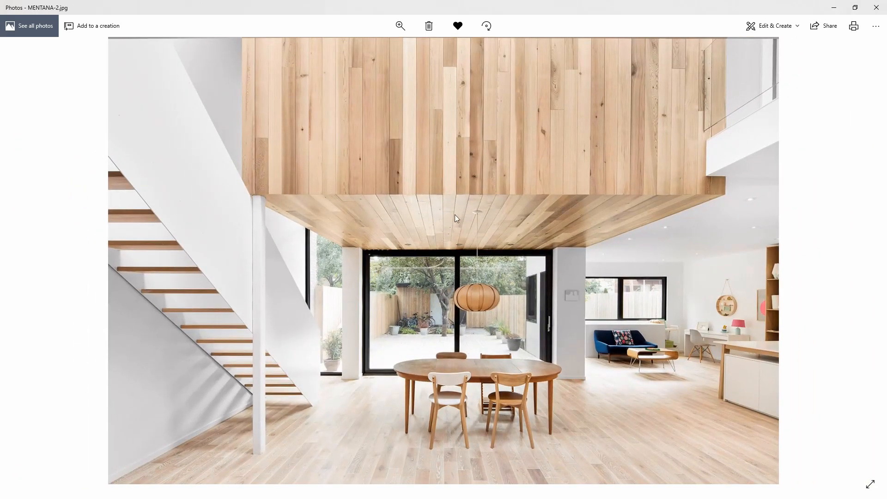
mouse_move(236, 288)
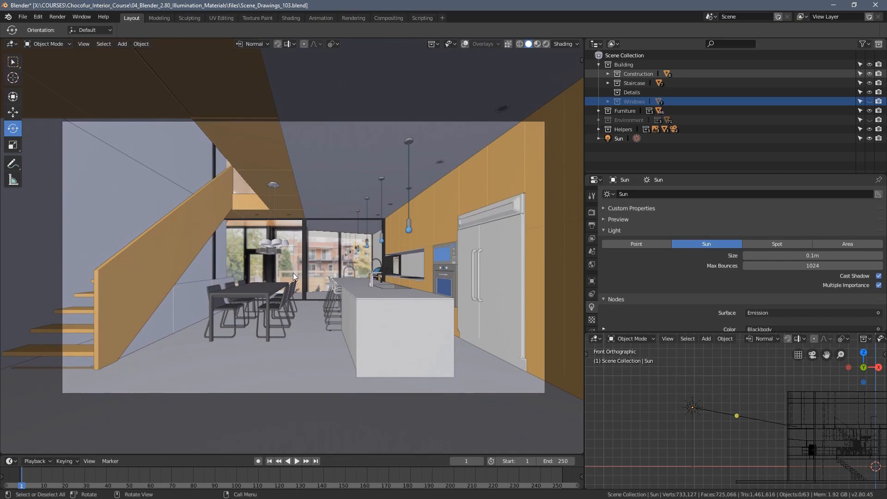
mouse_move(355, 117)
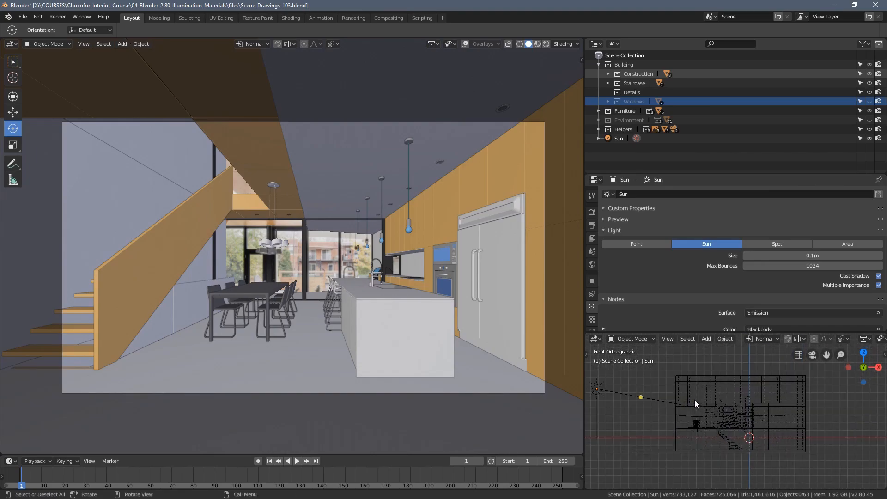
- Add an Area light from the Light menu into the interior scene
left_click(704, 338)
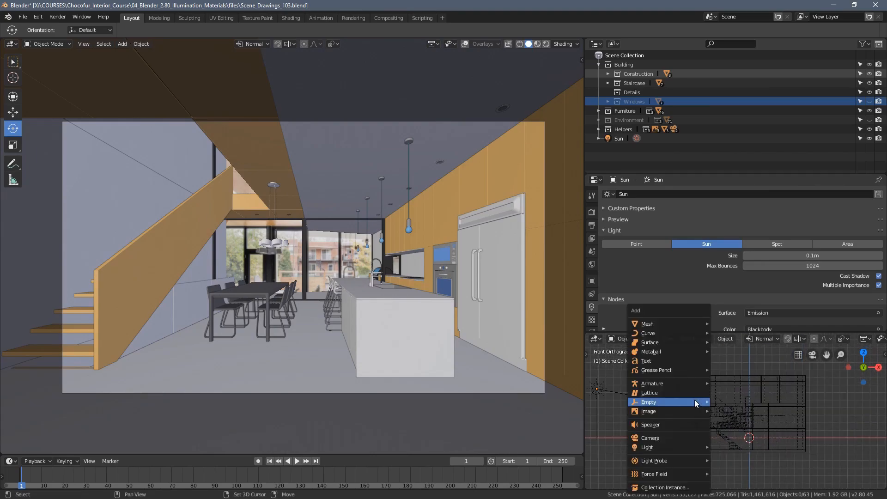
mouse_move(647, 447)
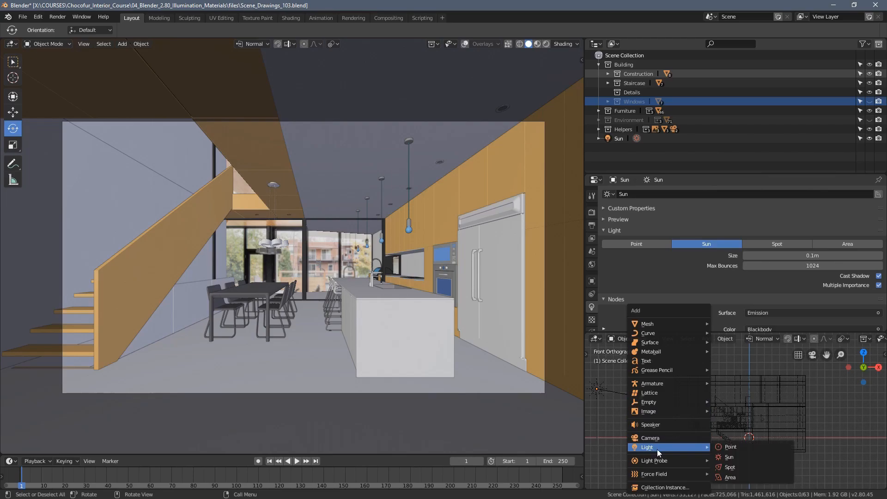
left_click(730, 477)
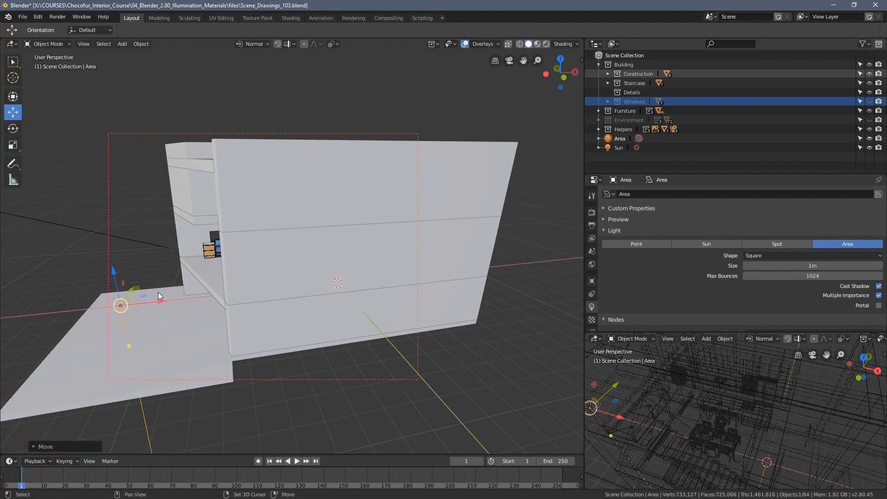
- Move the area lamp by the window and set its Size to 5 m in Light properties
key("g")
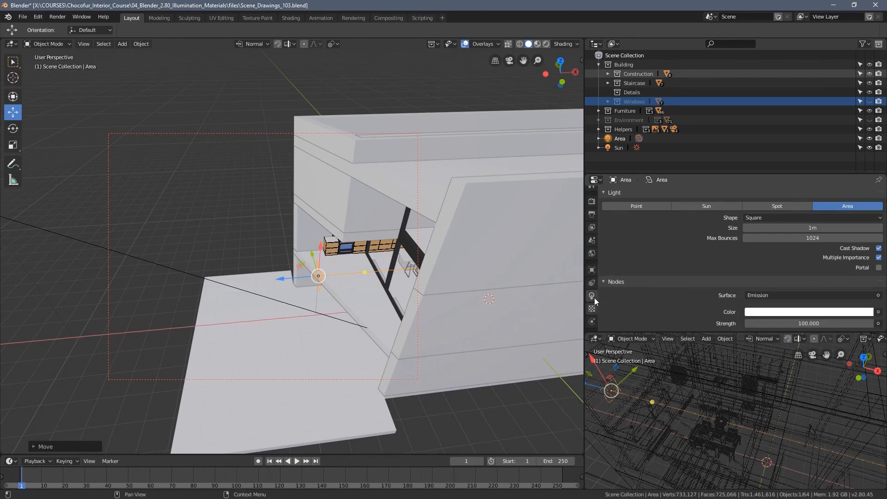
left_click(592, 295)
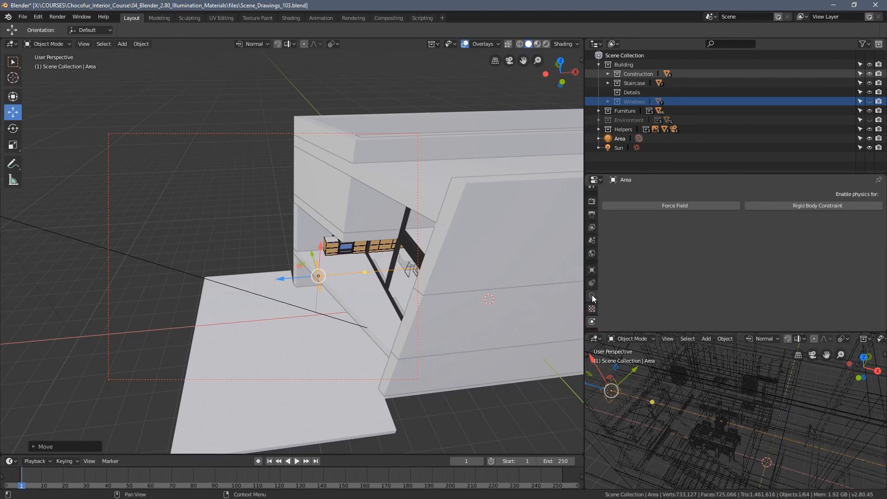
left_click(591, 295)
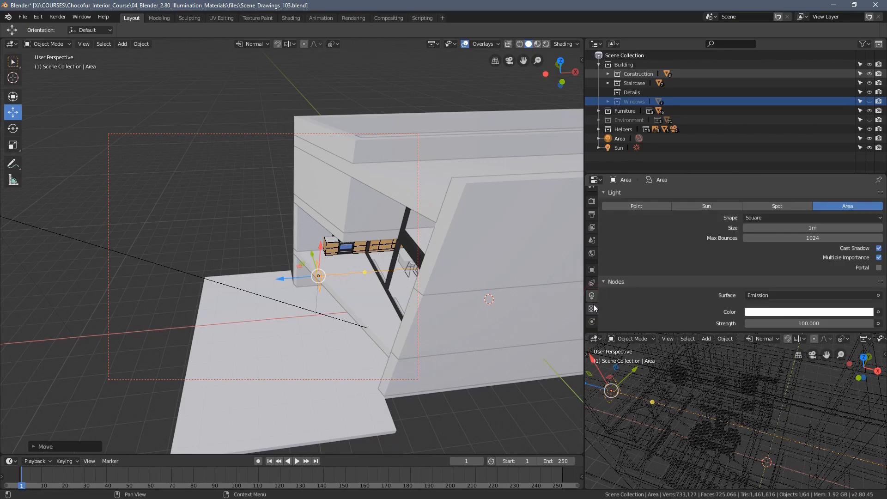
mouse_move(760, 251)
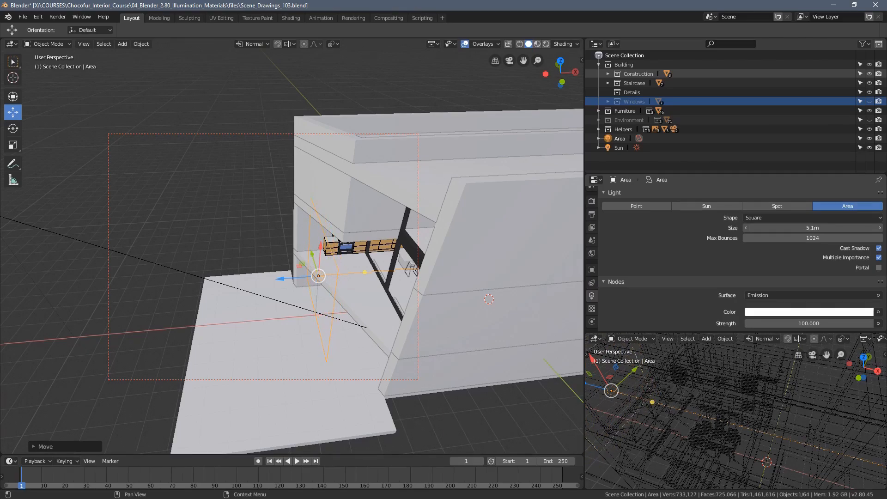
left_click(812, 227)
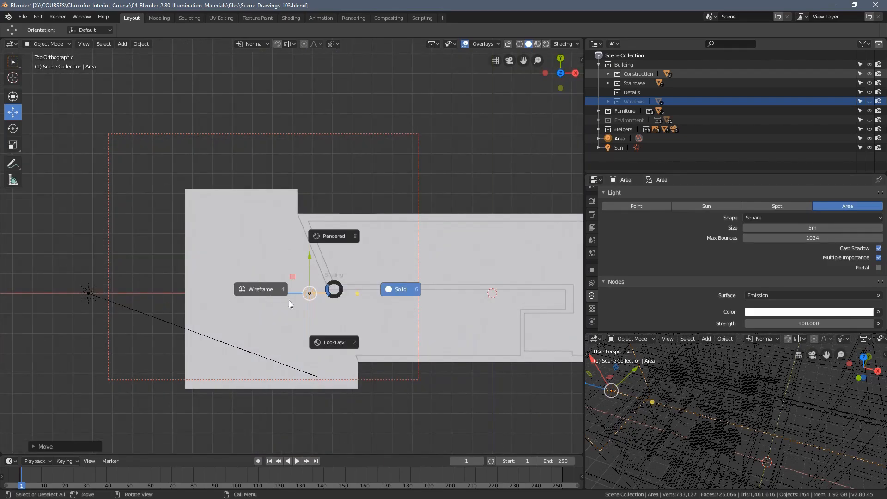
- In wireframe view, move the area lamp beside the building and rotate it to aim into the room
left_click(508, 43)
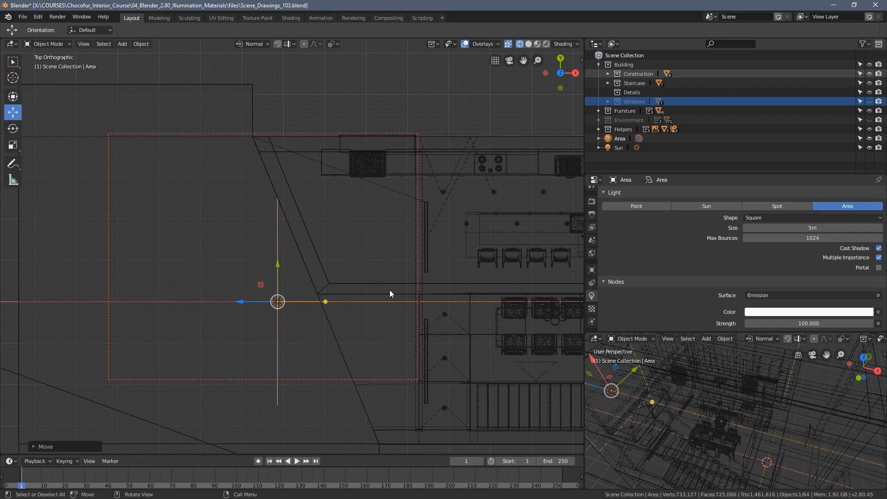
key("r")
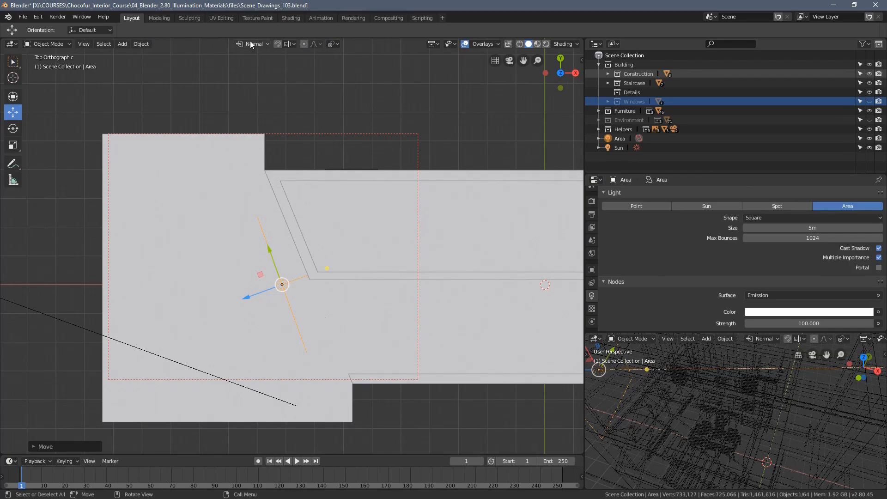
left_click(253, 44)
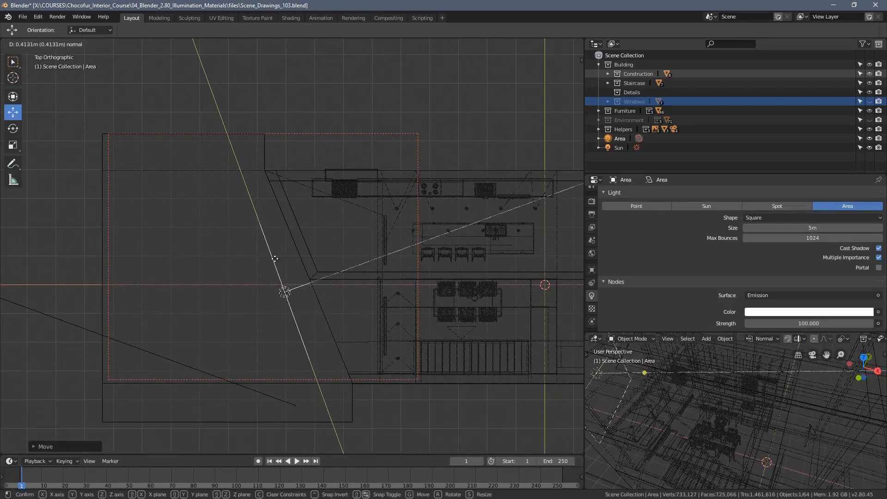
left_click(285, 293)
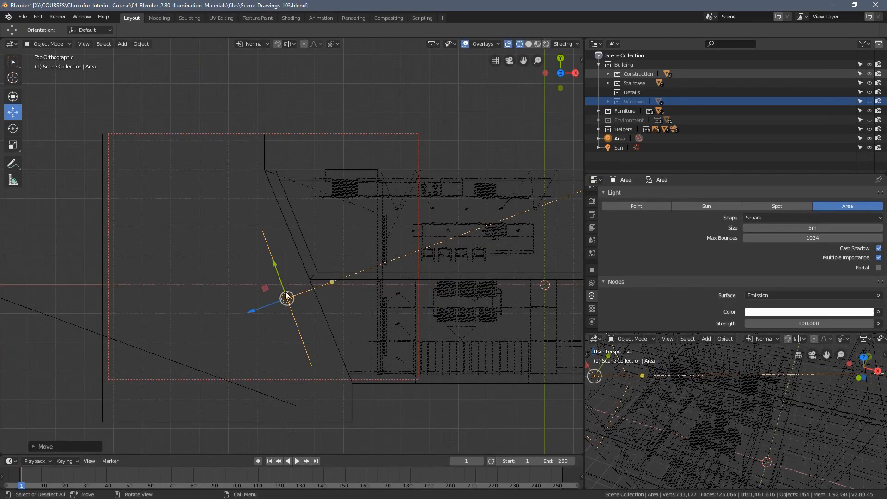
key("g")
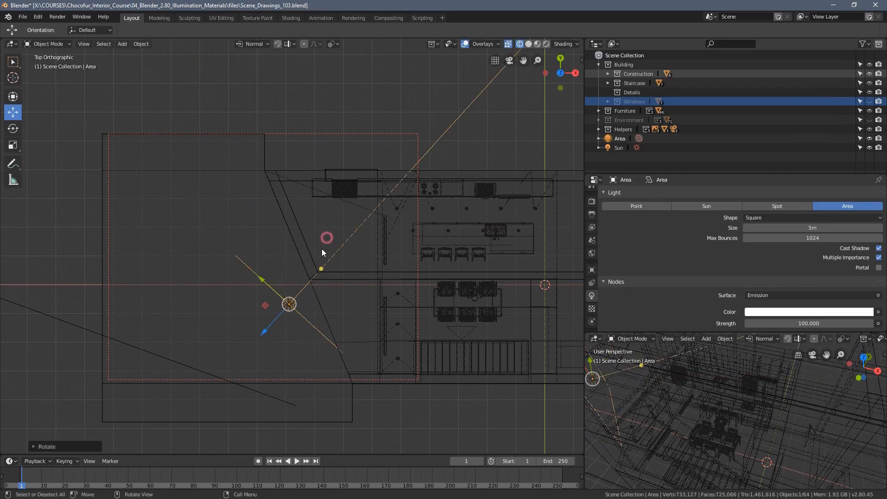
key("r")
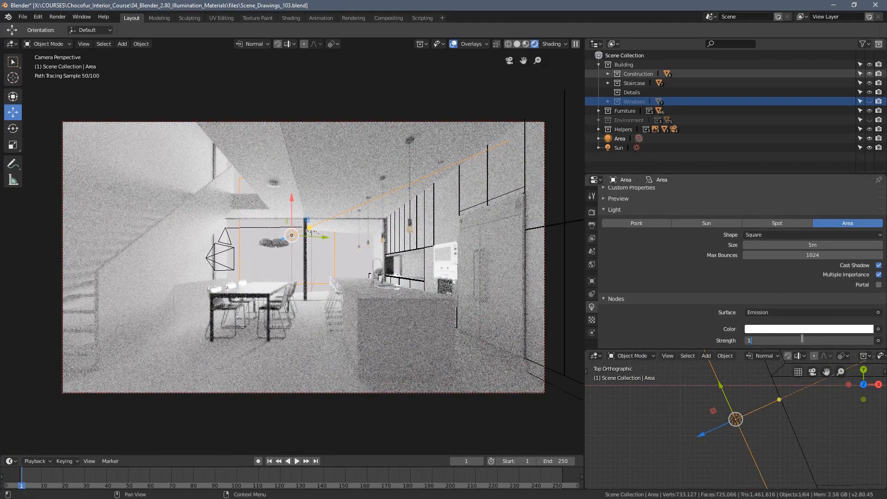
- Test the area lamp Strength at 1500 and 750, then settle it at 500
type("1500.000")
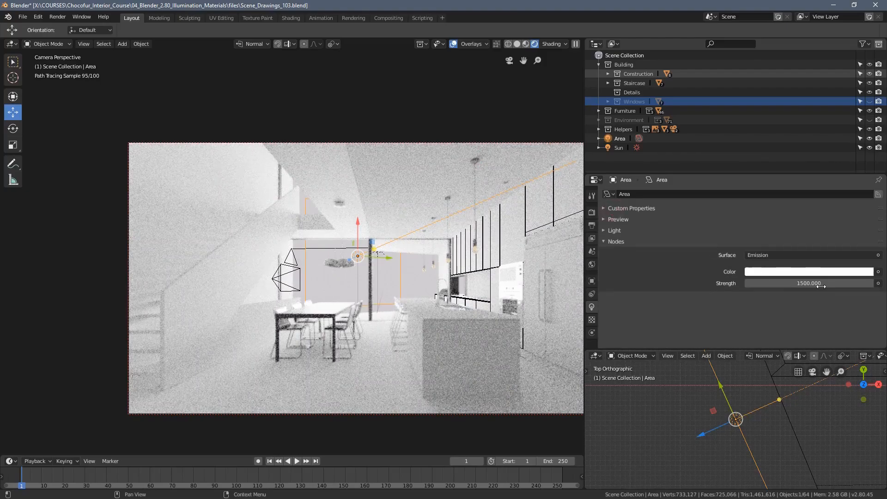
type("750")
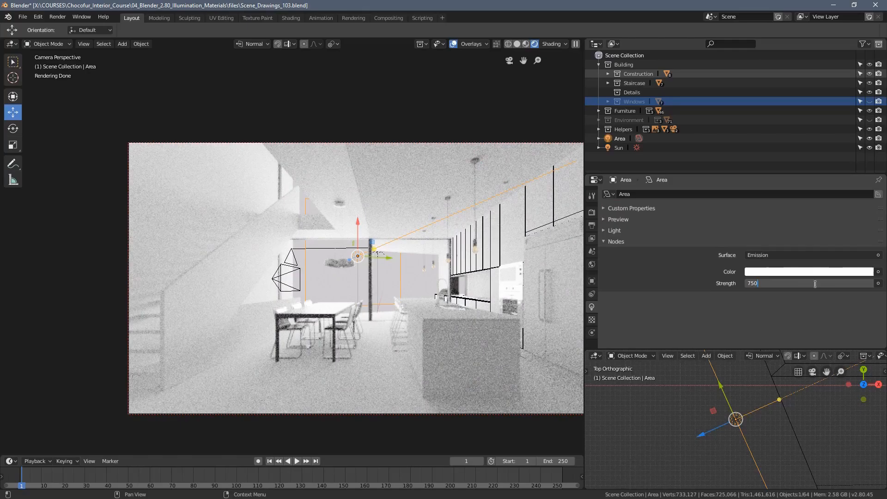
key("Return")
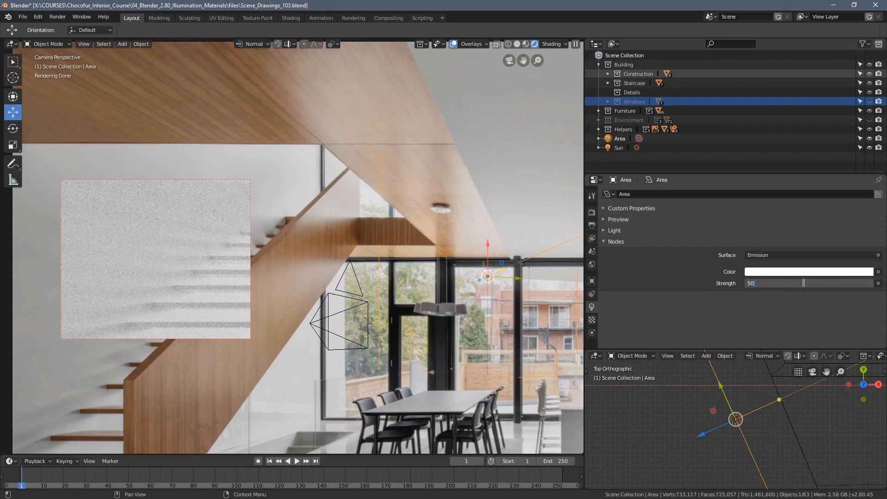
type("500.000")
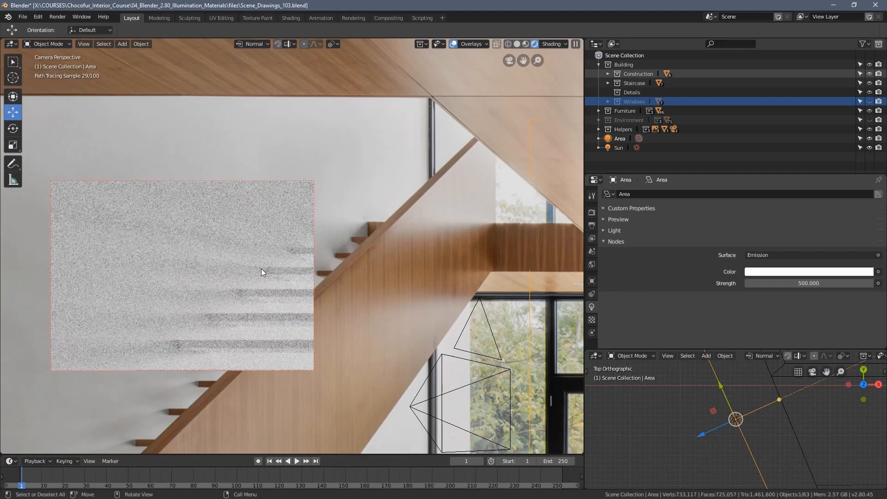
mouse_move(210, 325)
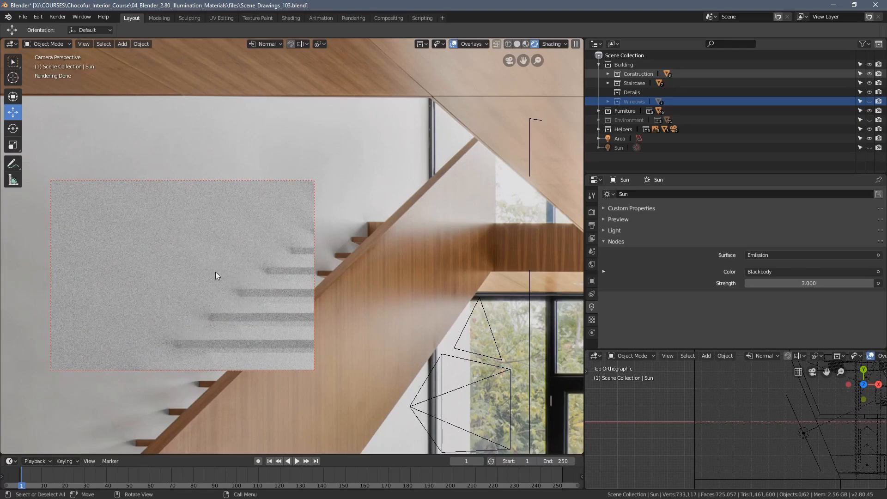
mouse_move(804, 440)
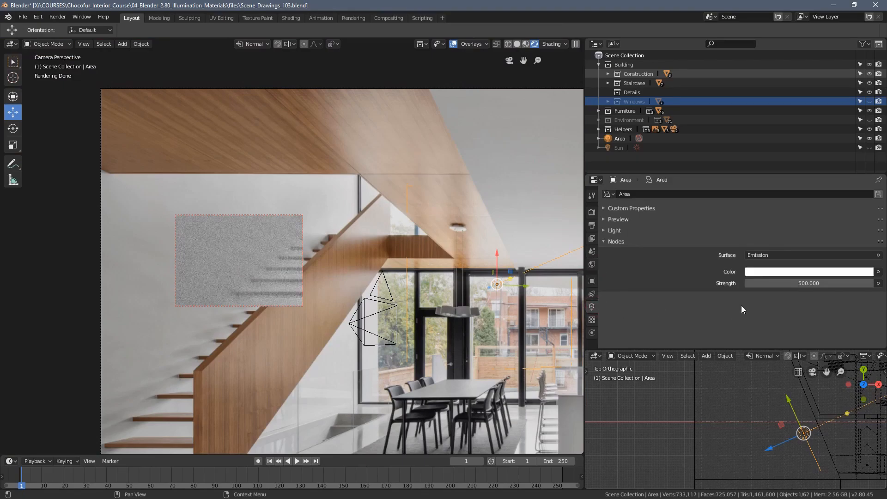
- Set the area lamp's Strength to 600 and its Size to 6 m
double_click(808, 283)
type("600.000")
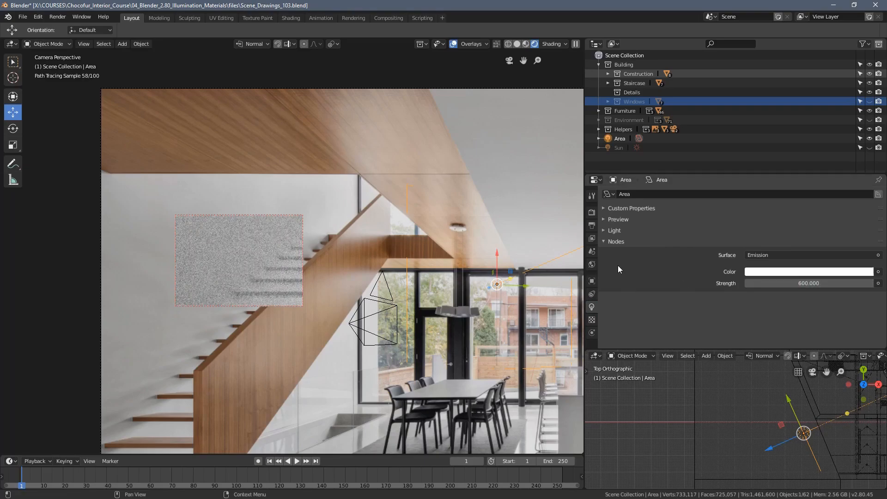
left_click(613, 230)
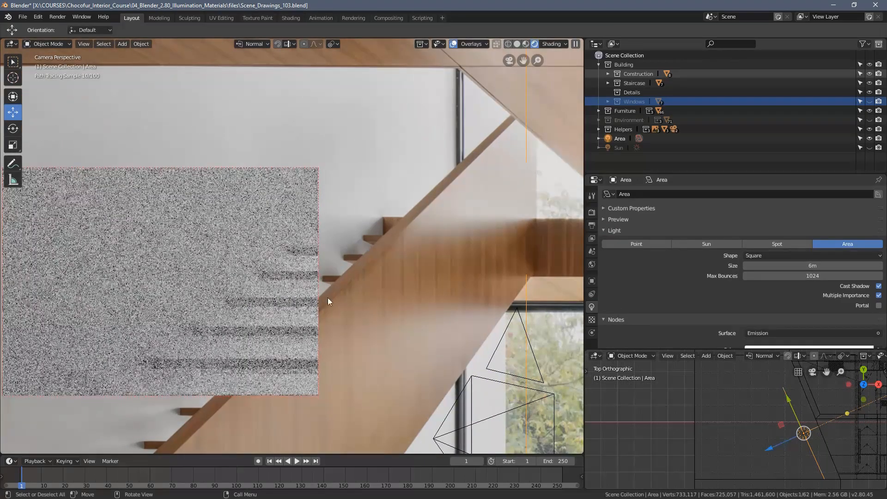
left_click(812, 265)
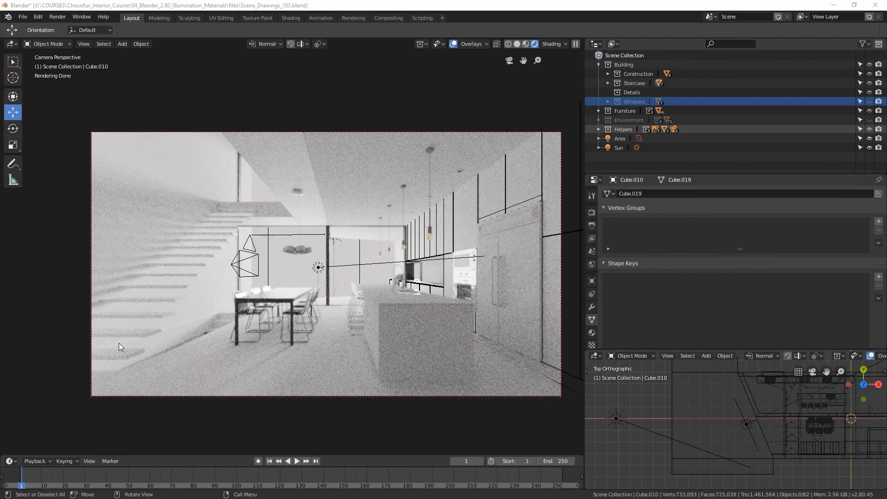
mouse_move(302, 268)
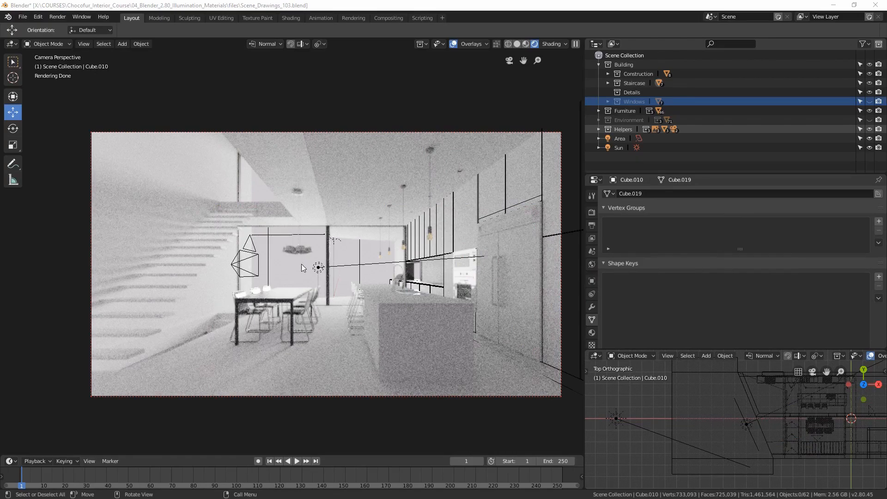
- Turn off viewport overlays to see the clean rendered interior
left_click(453, 44)
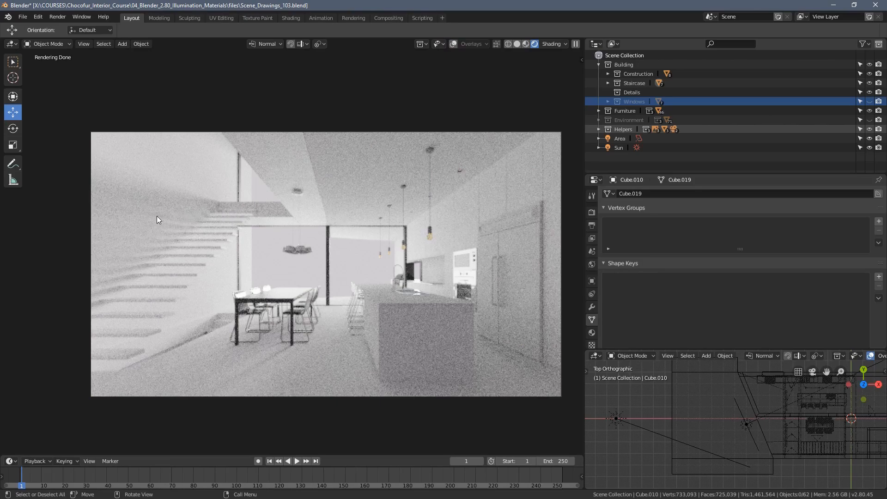
mouse_move(142, 229)
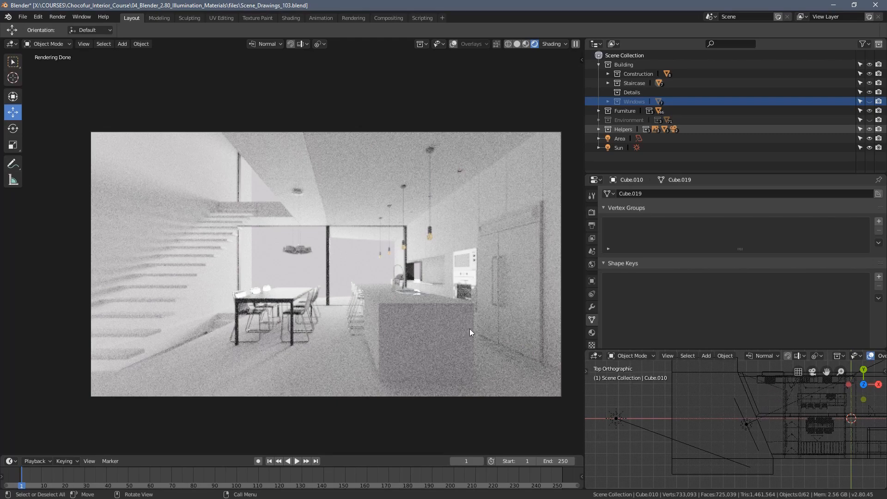
mouse_move(310, 269)
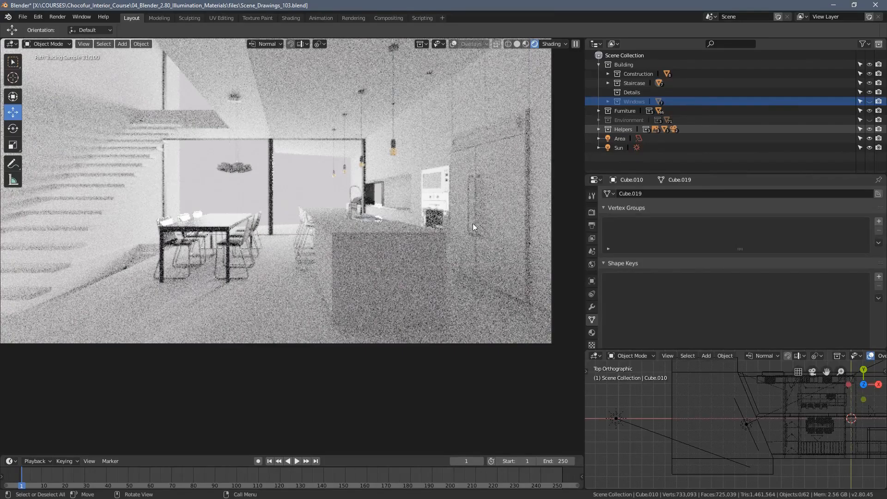
mouse_move(364, 237)
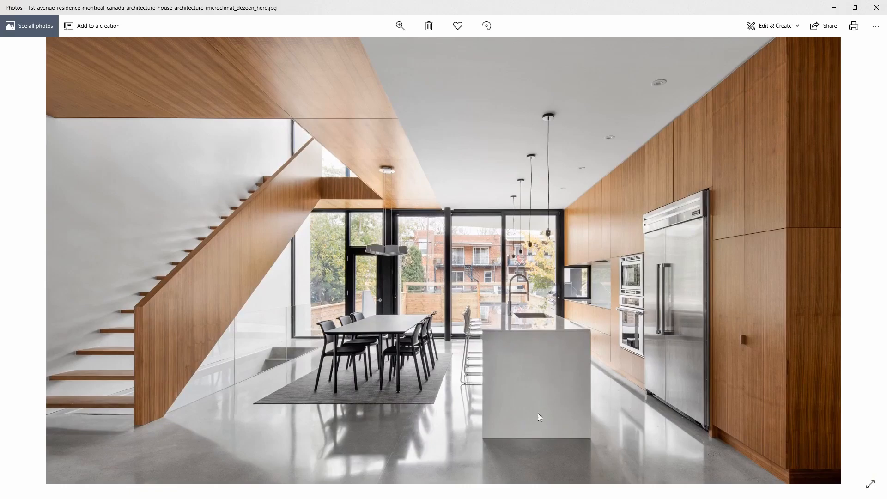
mouse_move(507, 332)
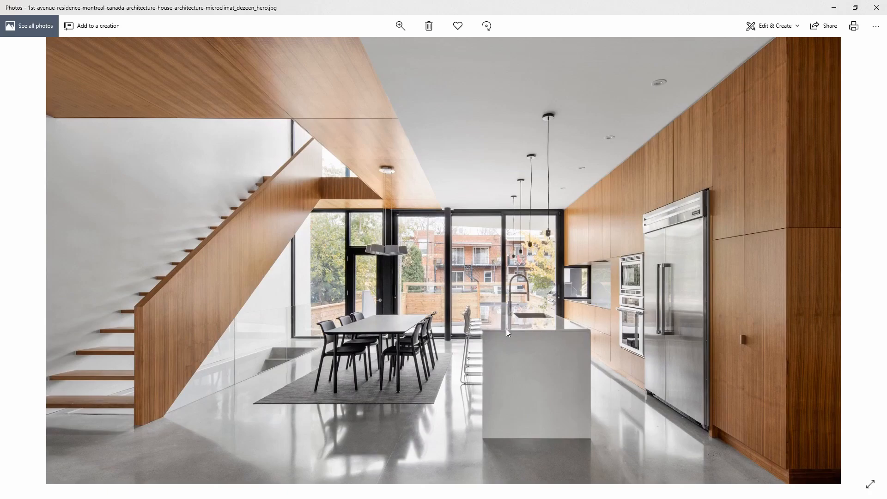
mouse_move(573, 413)
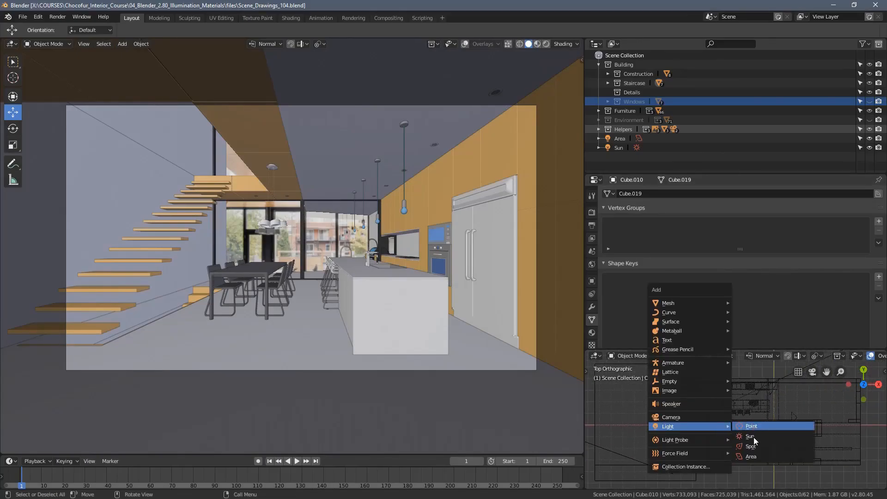
- Add a second area lamp, Area.001, beside the wall and switch transforms to Global orientation
left_click(750, 455)
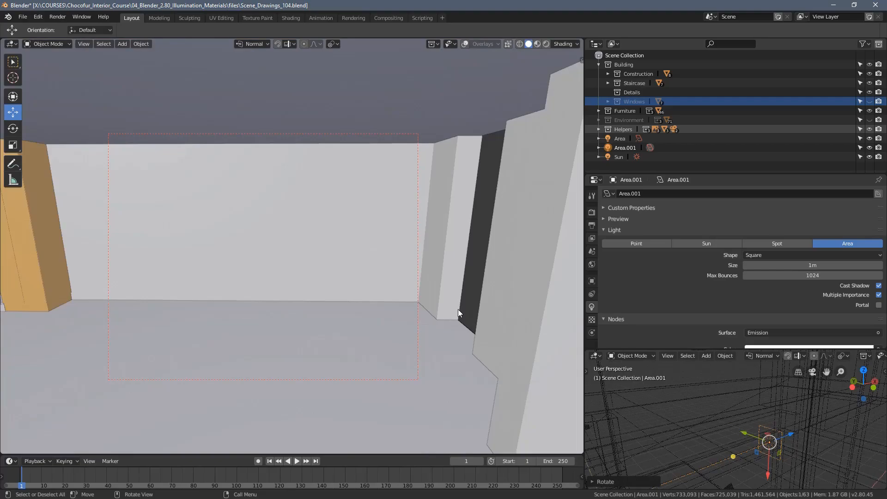
left_click_drag(459, 314, 436, 392)
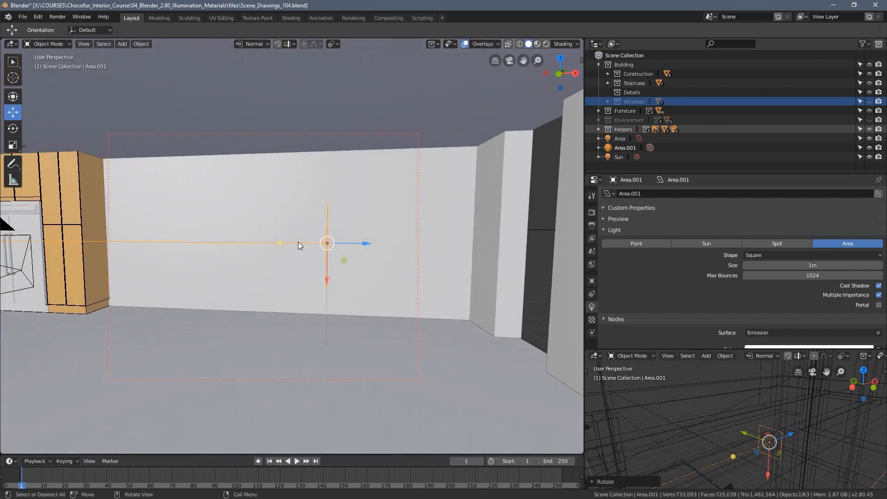
left_click(252, 43)
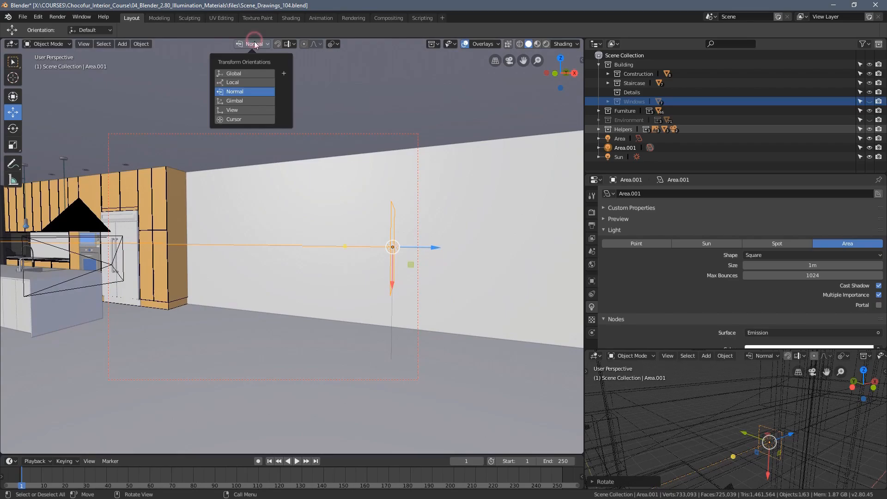
left_click(232, 73)
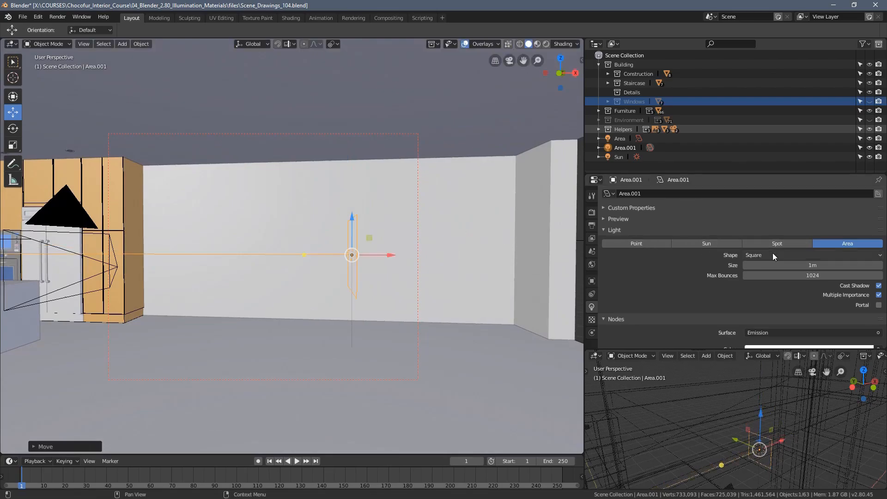
- Set Area.001's Size to 1.5 m
left_click(812, 255)
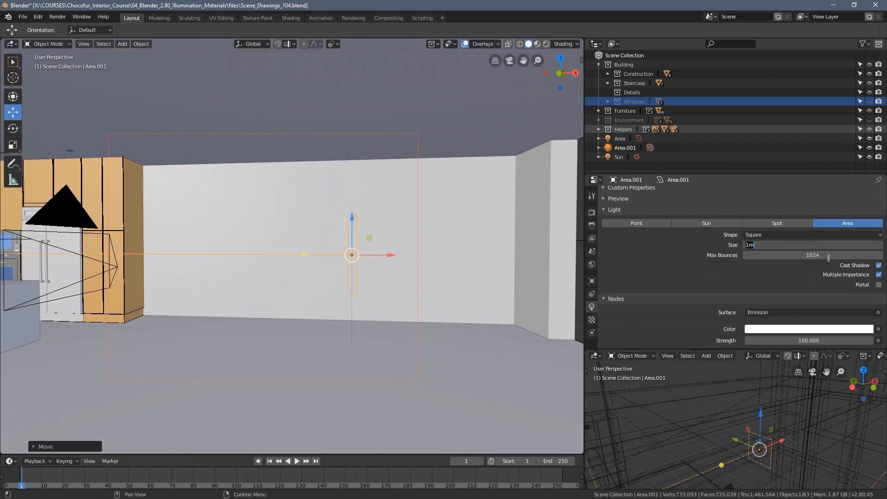
type("1.5m")
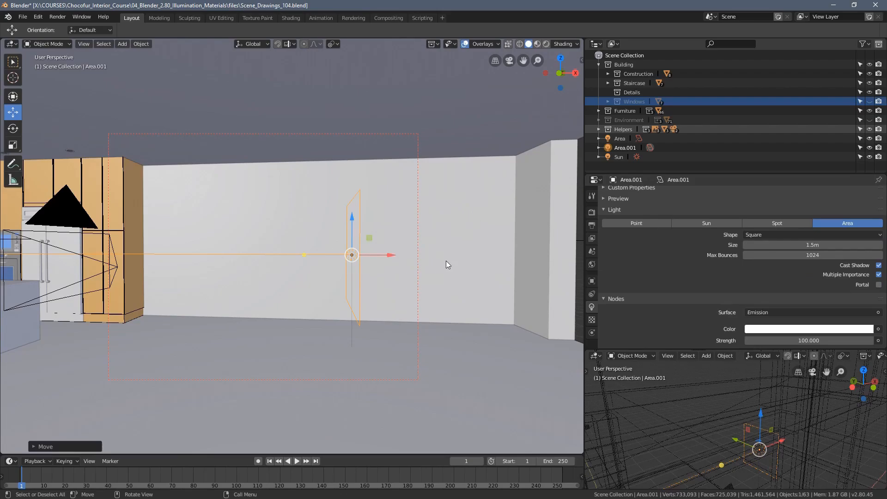
key("KP_0")
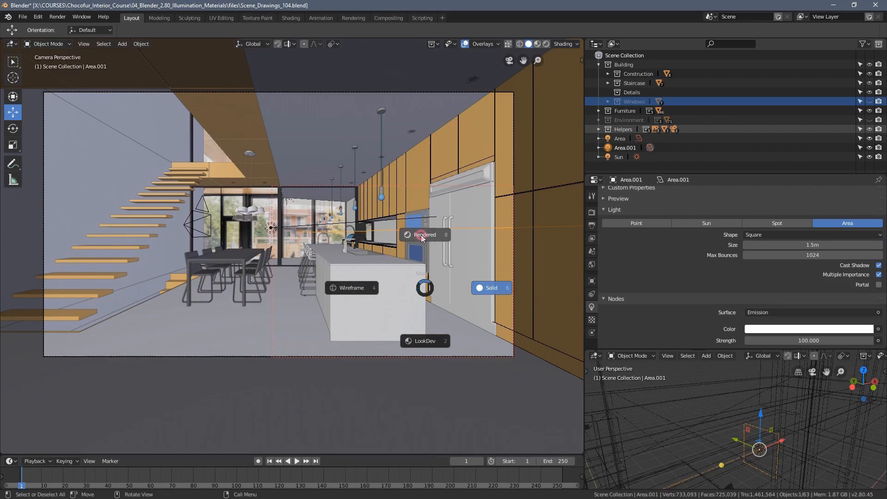
- Switch the viewport to Rendered shading and set Area.001's Strength to 75
left_click(424, 234)
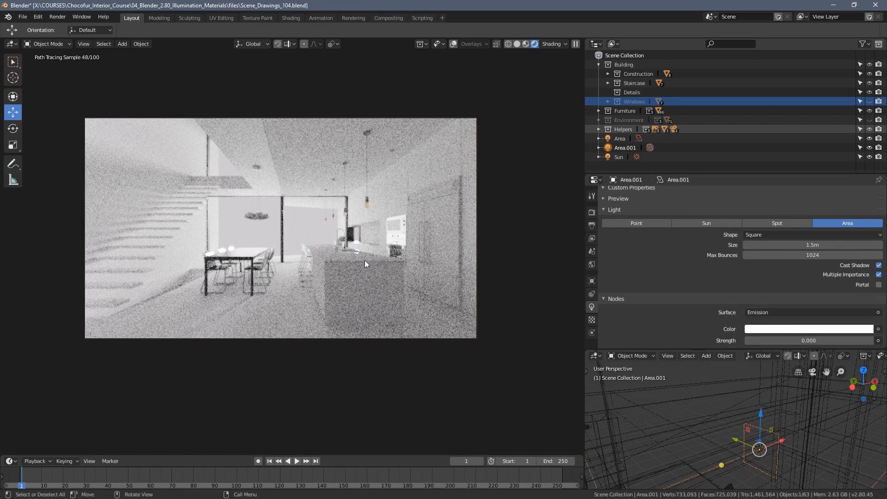
left_click(807, 339)
type("75.000")
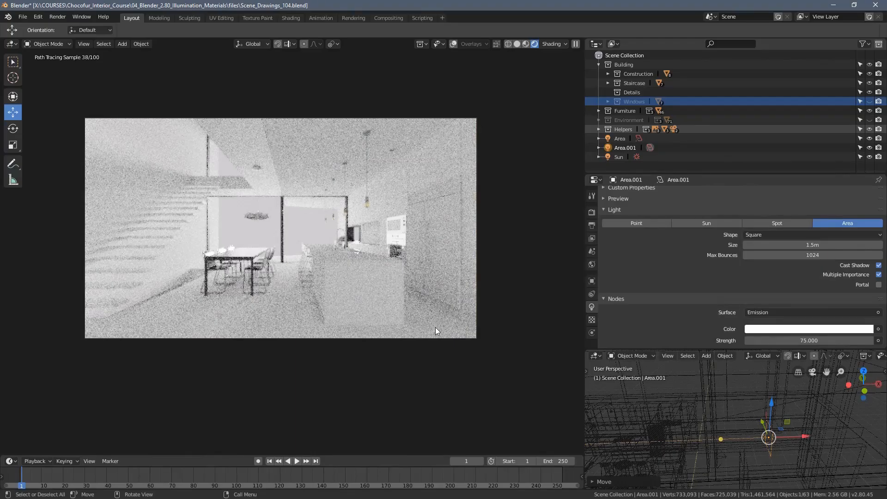
mouse_move(711, 412)
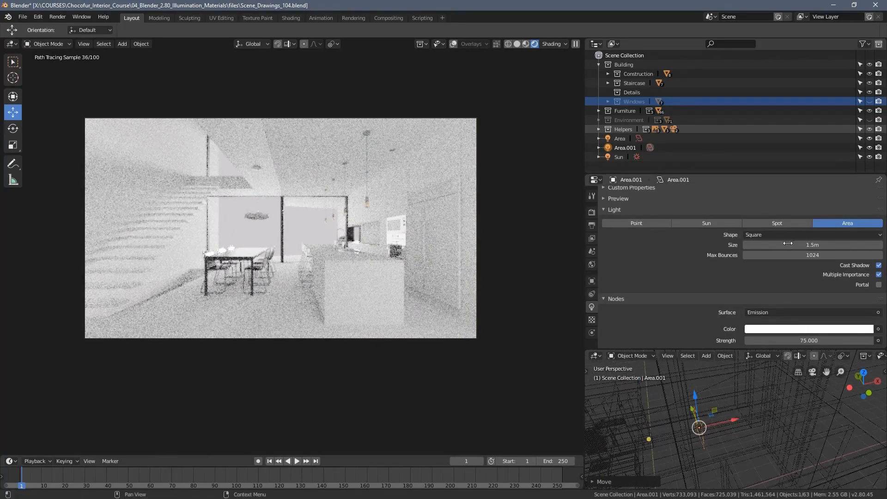
- Shrink Area.001's Size to 0.01 m and set its Strength to 150
left_click(809, 244)
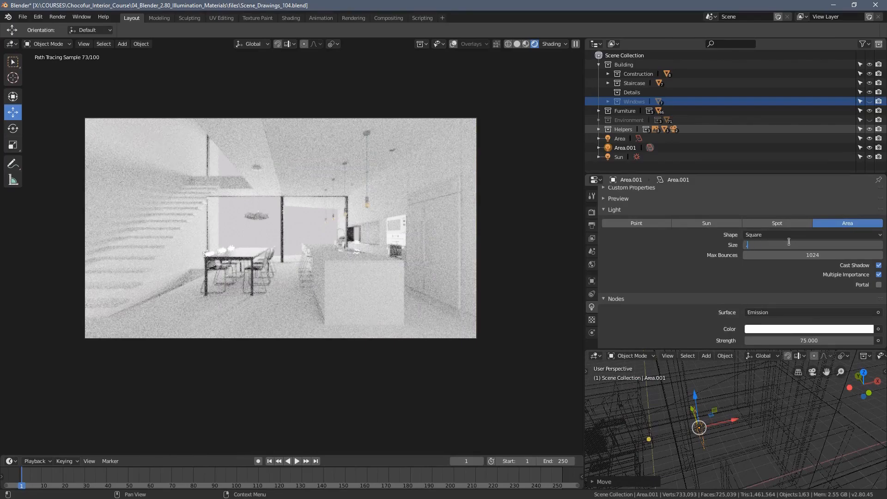
type(".05m")
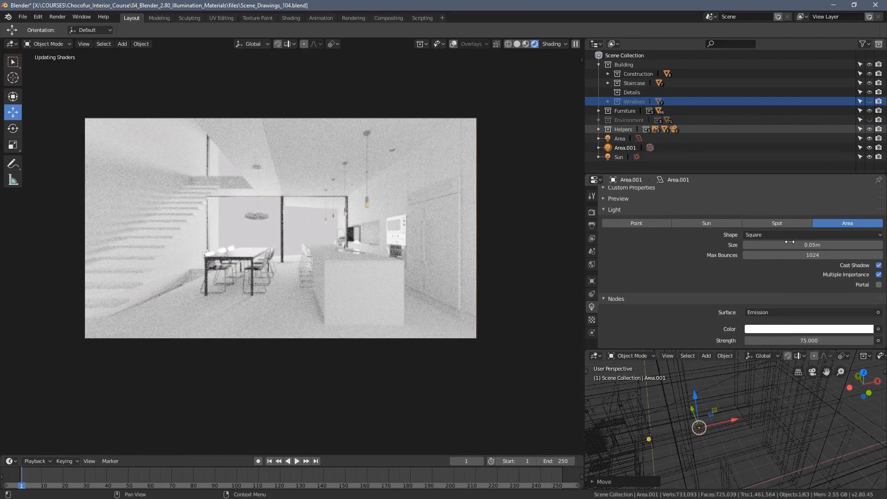
double_click(792, 340)
type("500.000")
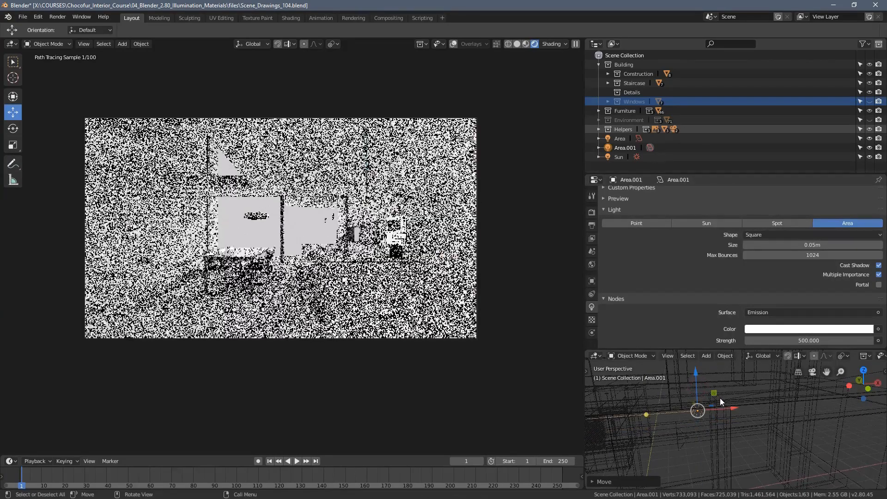
double_click(812, 243)
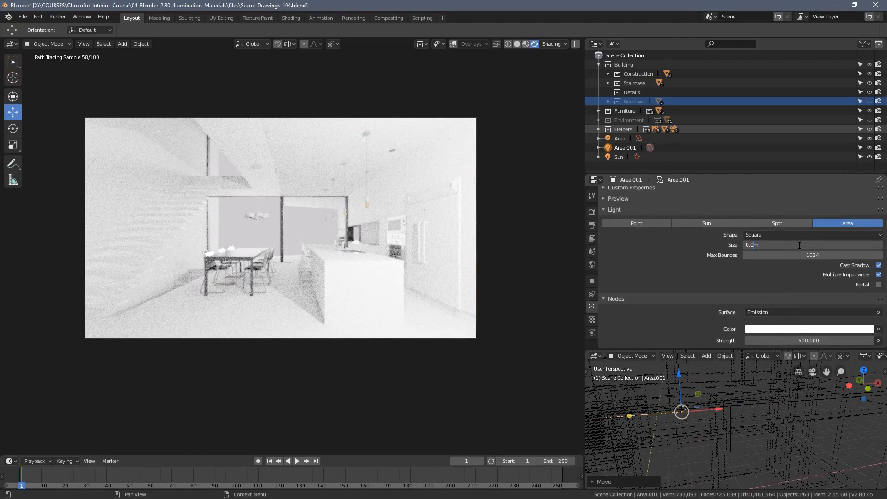
type("0.01")
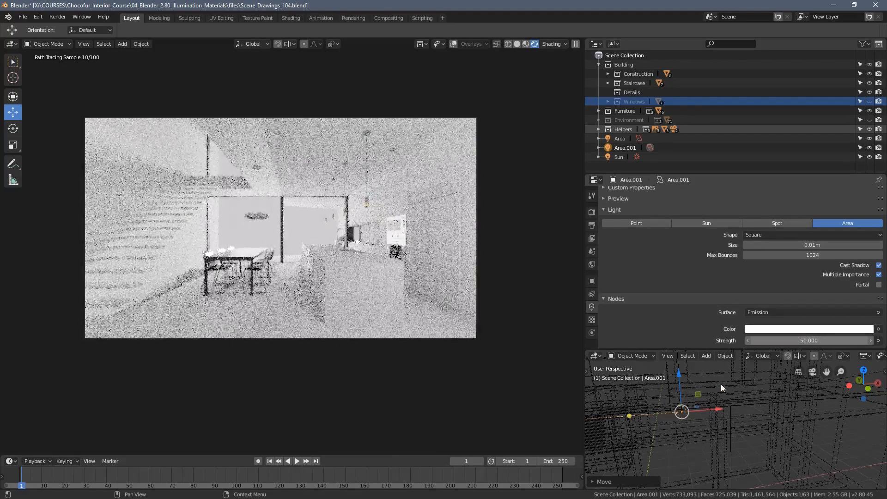
type("150")
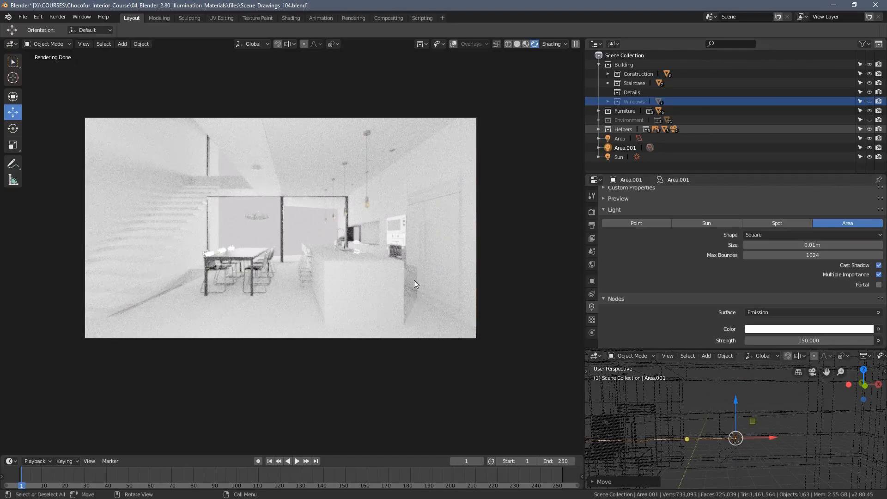
mouse_move(197, 278)
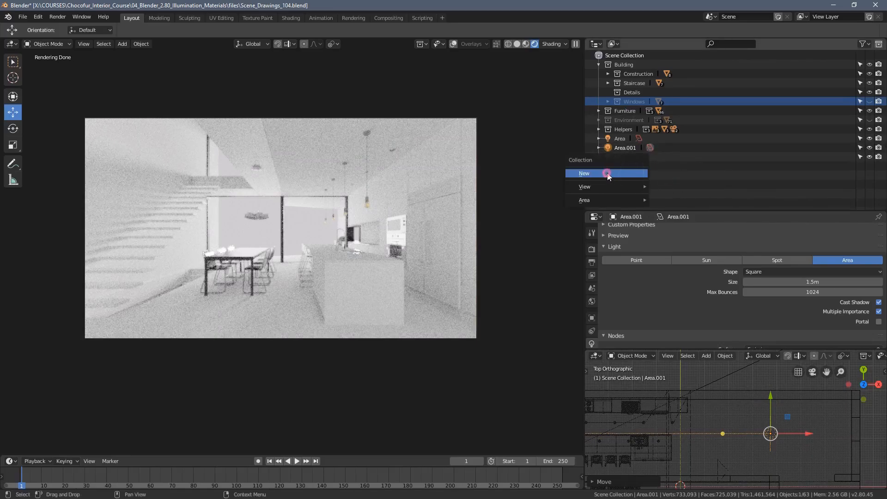
- Create a Lamps collection holding Area, Area.001 and Sun, nested inside Helpers
left_click(584, 172)
type("Lamps")
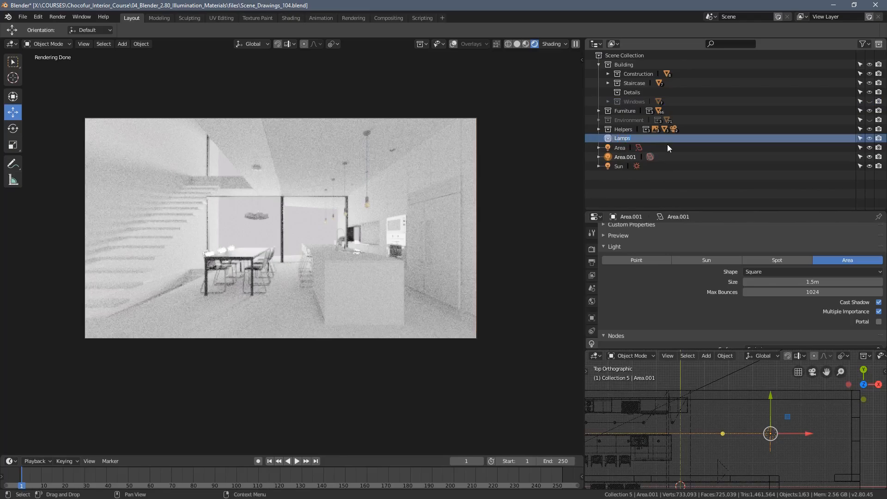
left_click(621, 138)
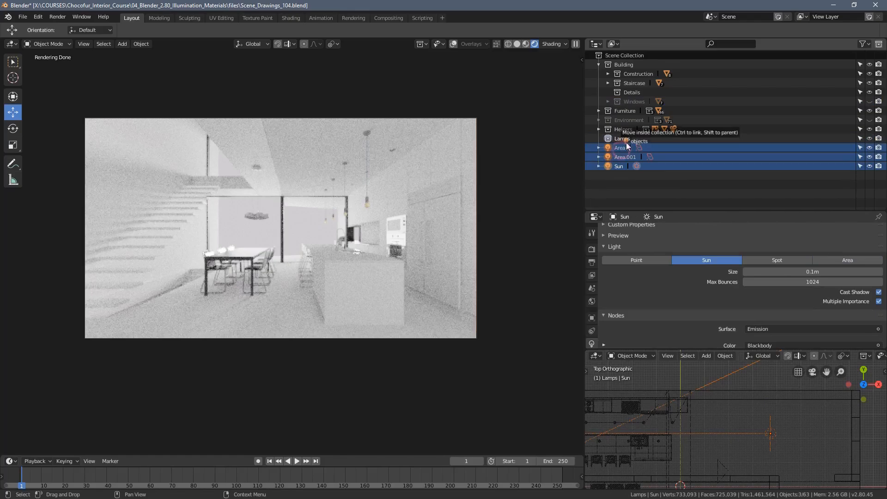
left_click(599, 130)
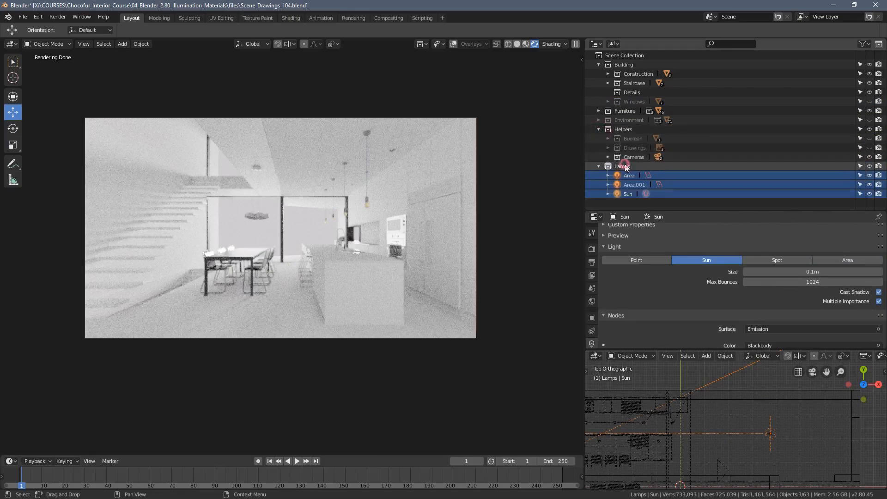
left_click(631, 165)
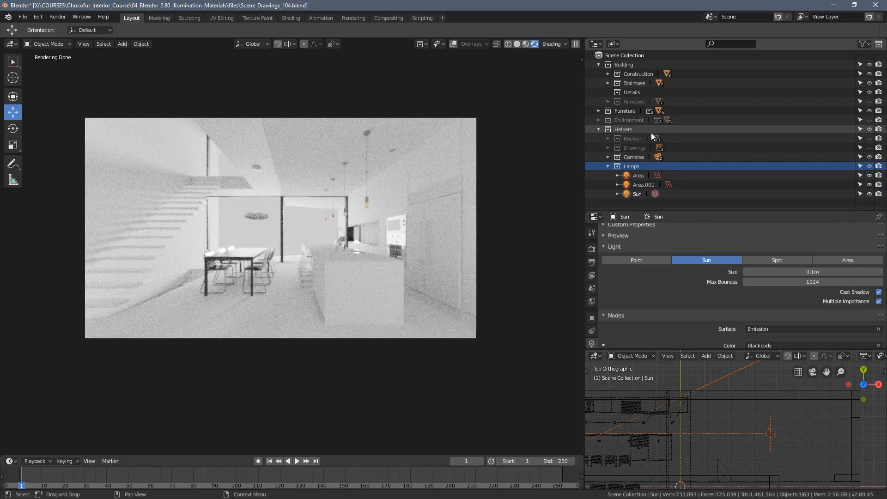
left_click(607, 165)
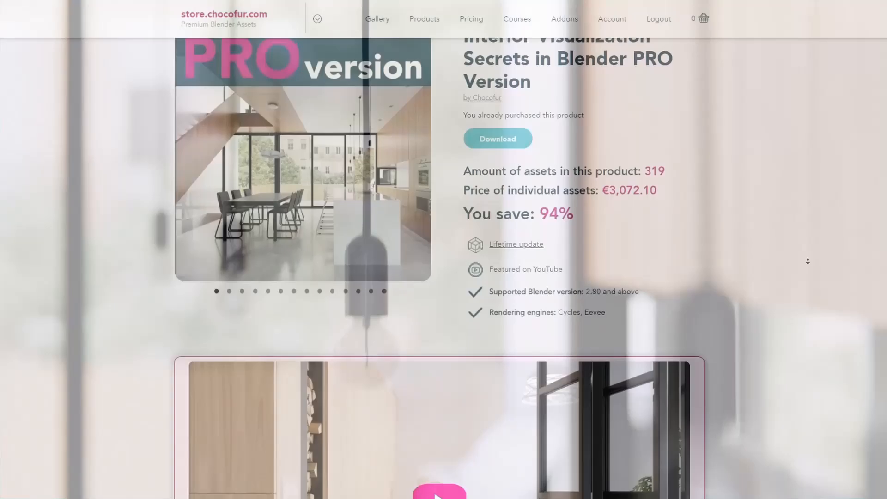
- Browse the course's included scenes and asset packs, then view the Pricing plans
scroll("down", 3)
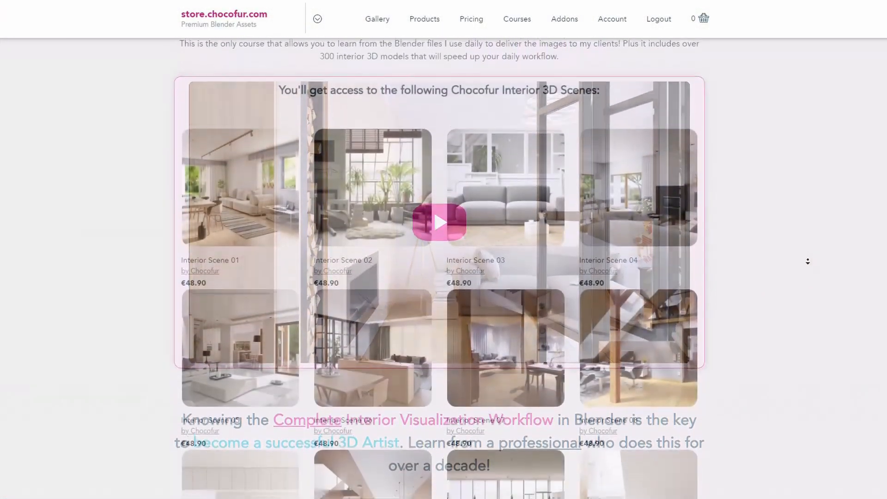
scroll("down", 3)
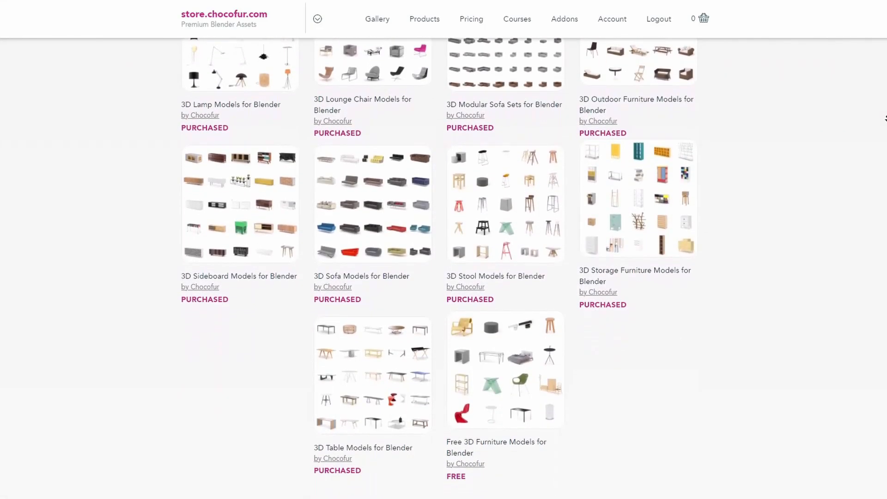
left_click(471, 19)
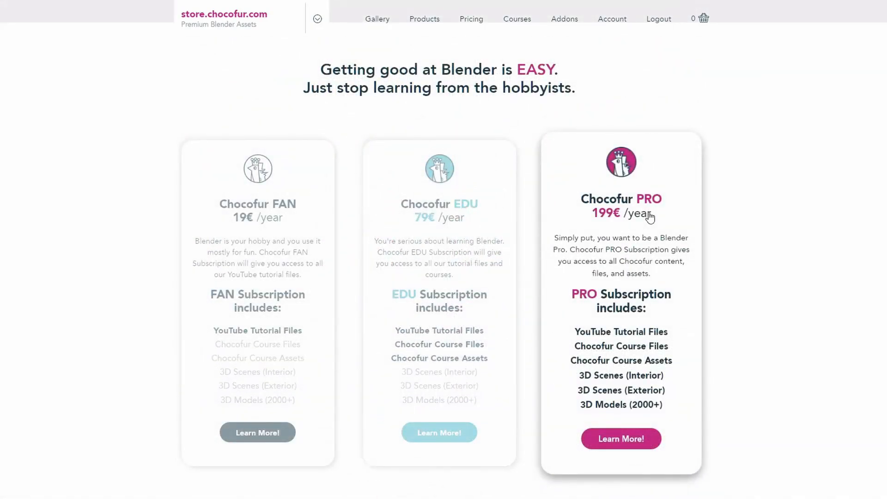